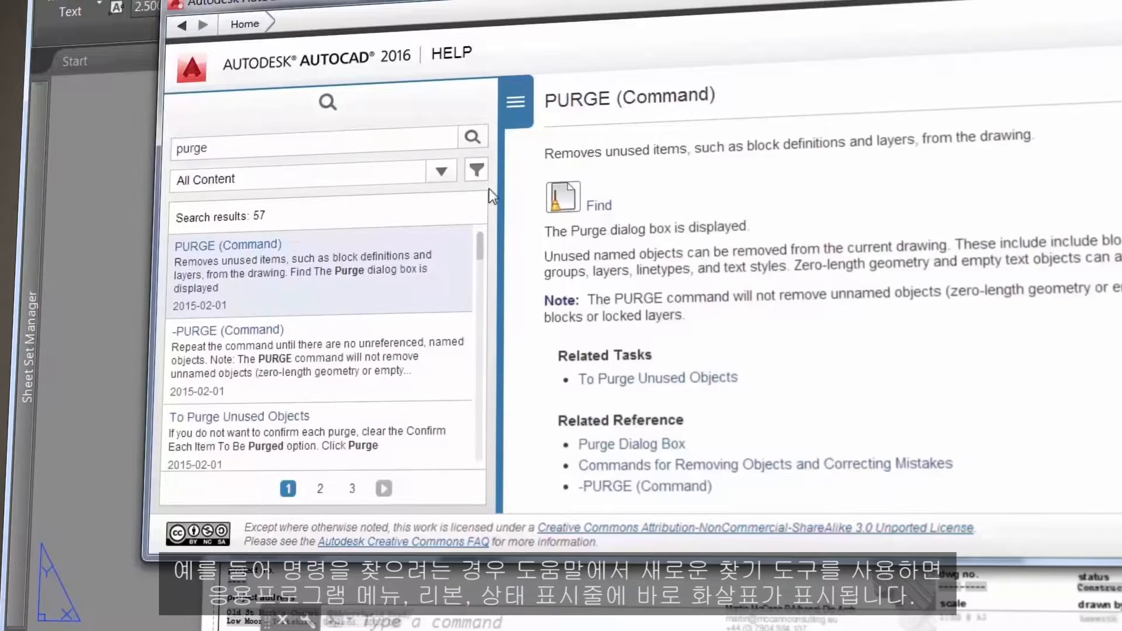
mouse_move(600, 206)
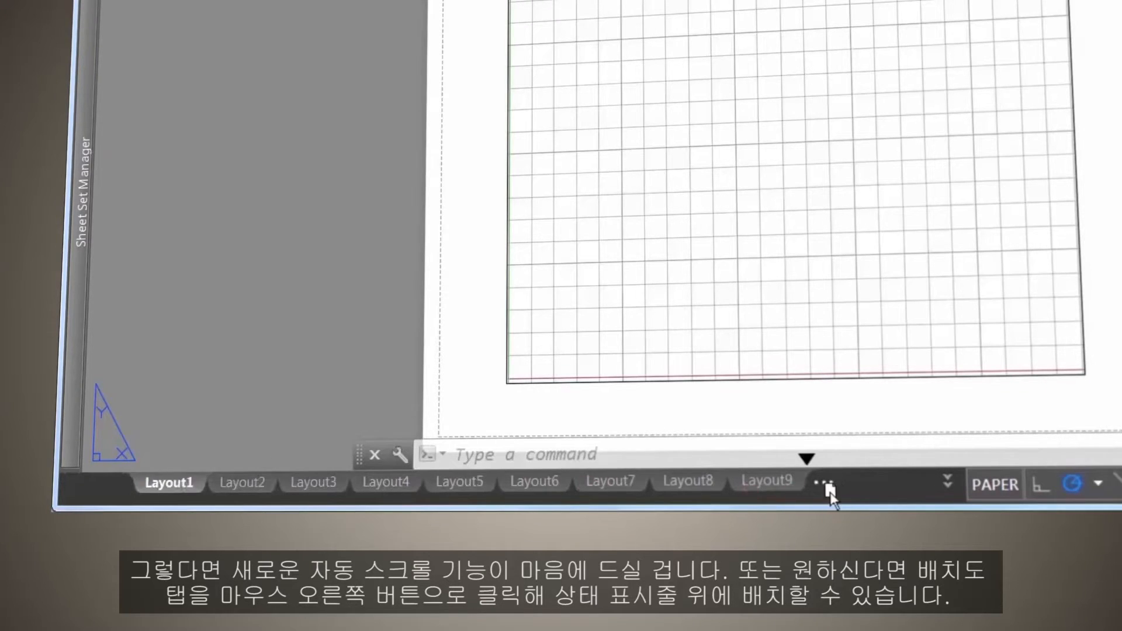
Dock the layout tabs above the status bar on their own row.
left_click(812, 480)
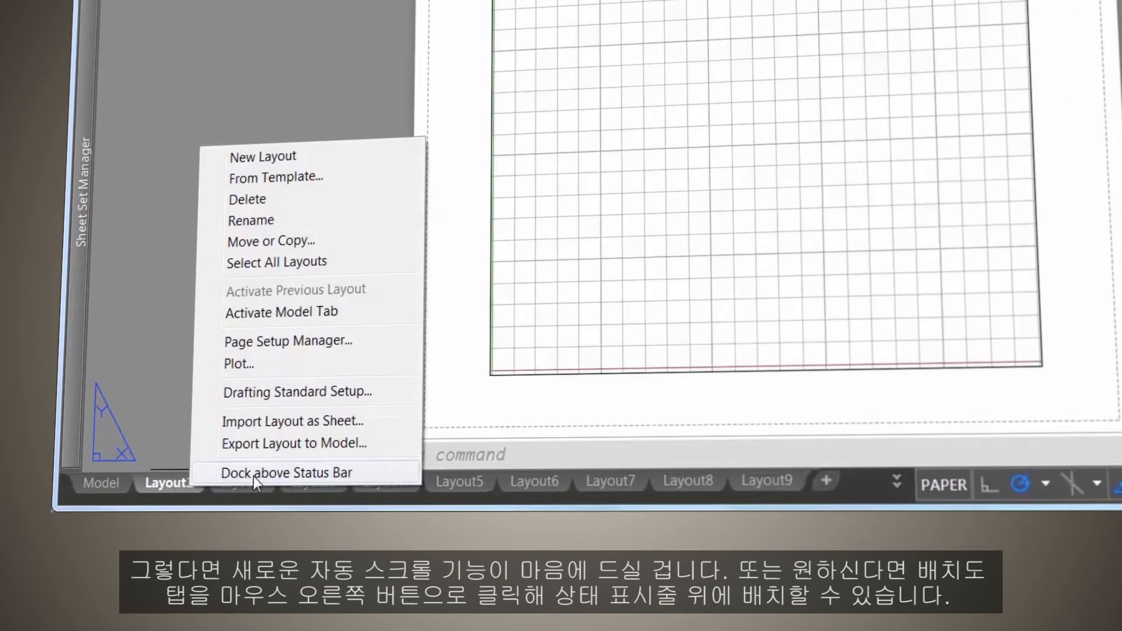
left_click(285, 473)
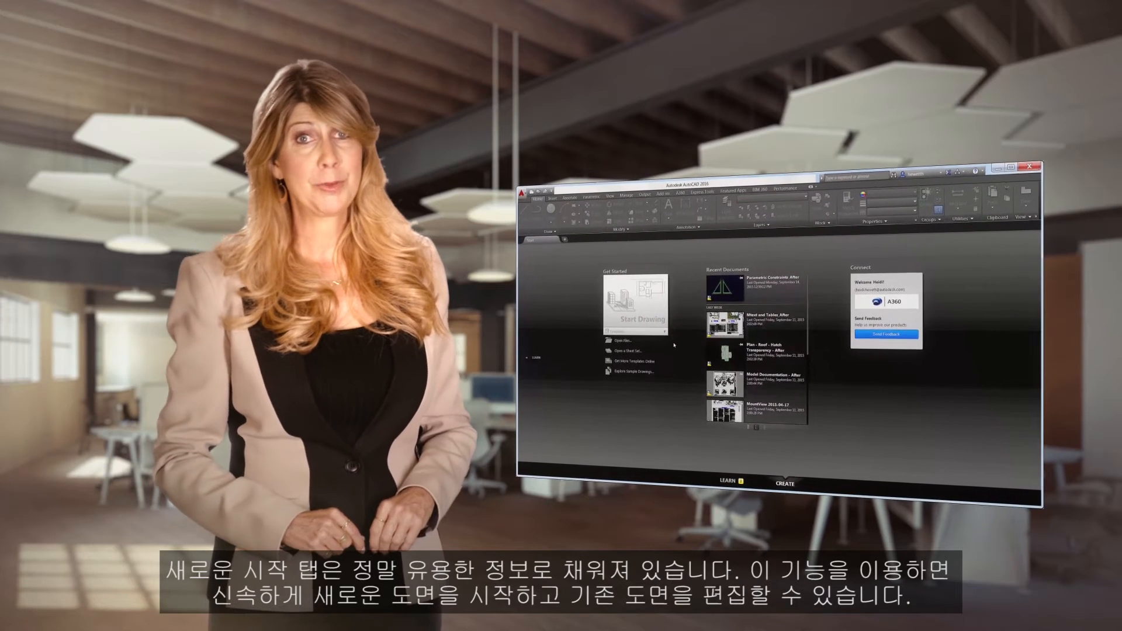
Browse the Templates list, then switch the Start tab to its Learn page.
left_click(745, 358)
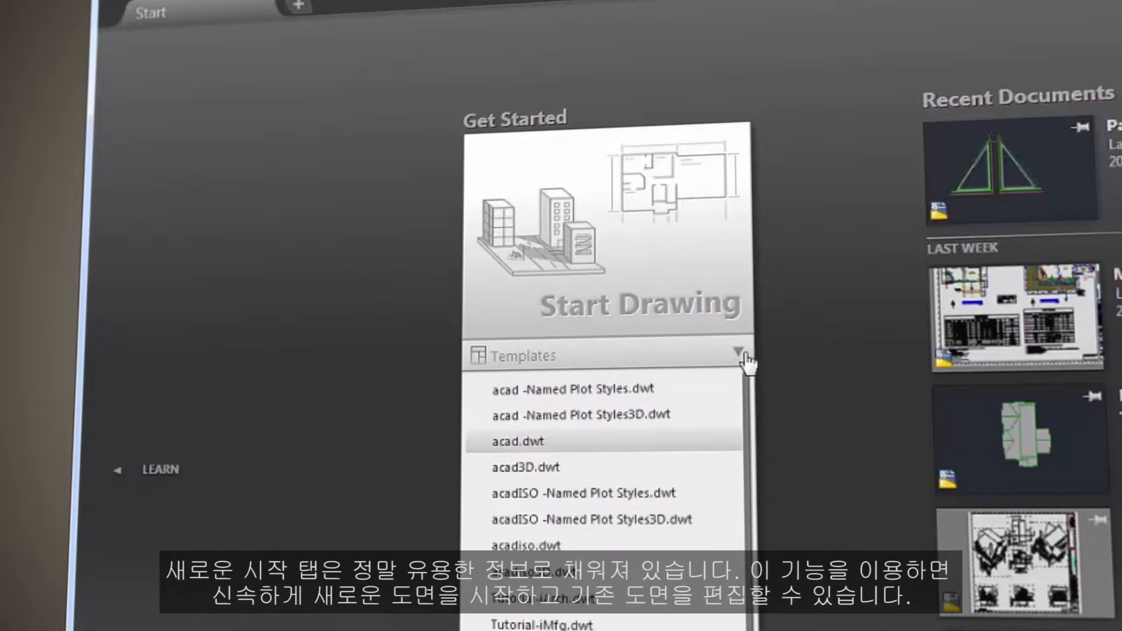
left_click(738, 356)
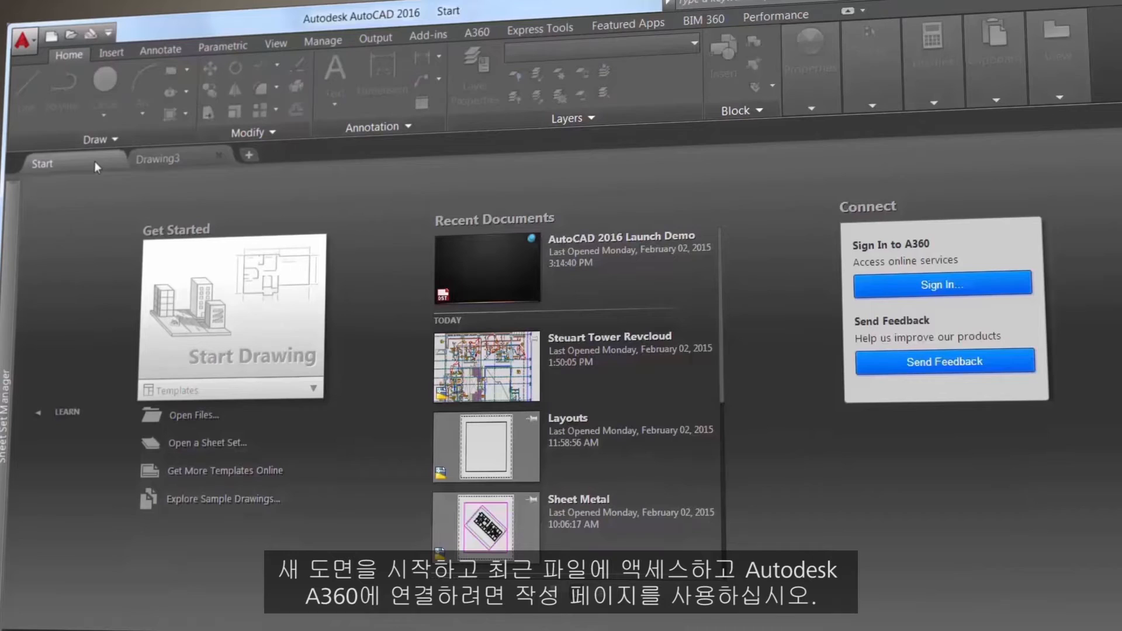
left_click(65, 412)
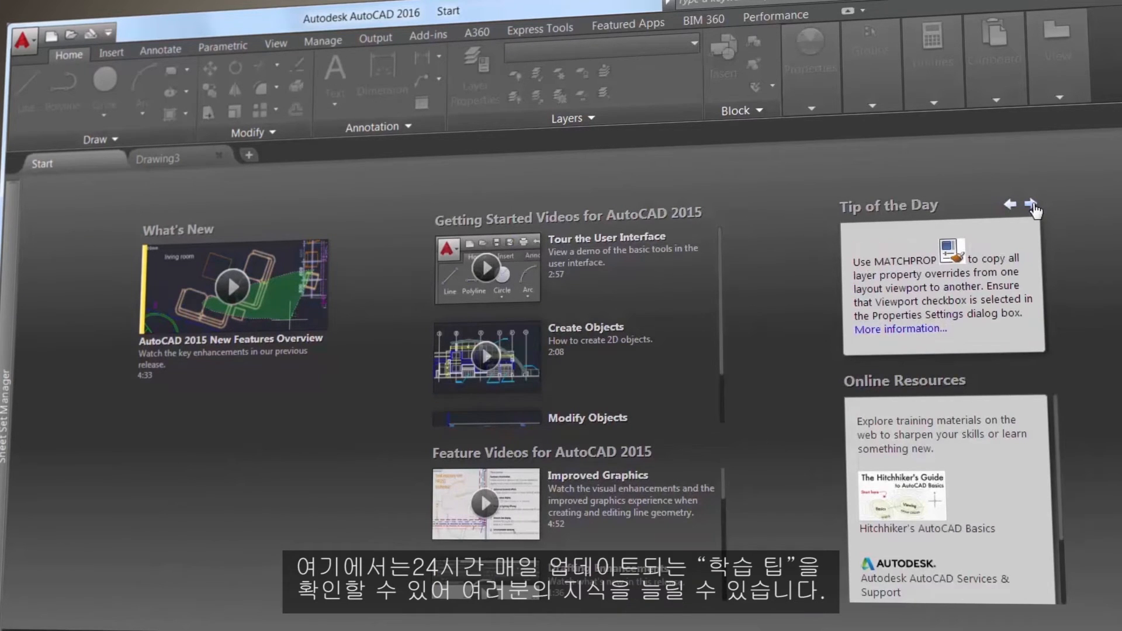
mouse_move(955, 259)
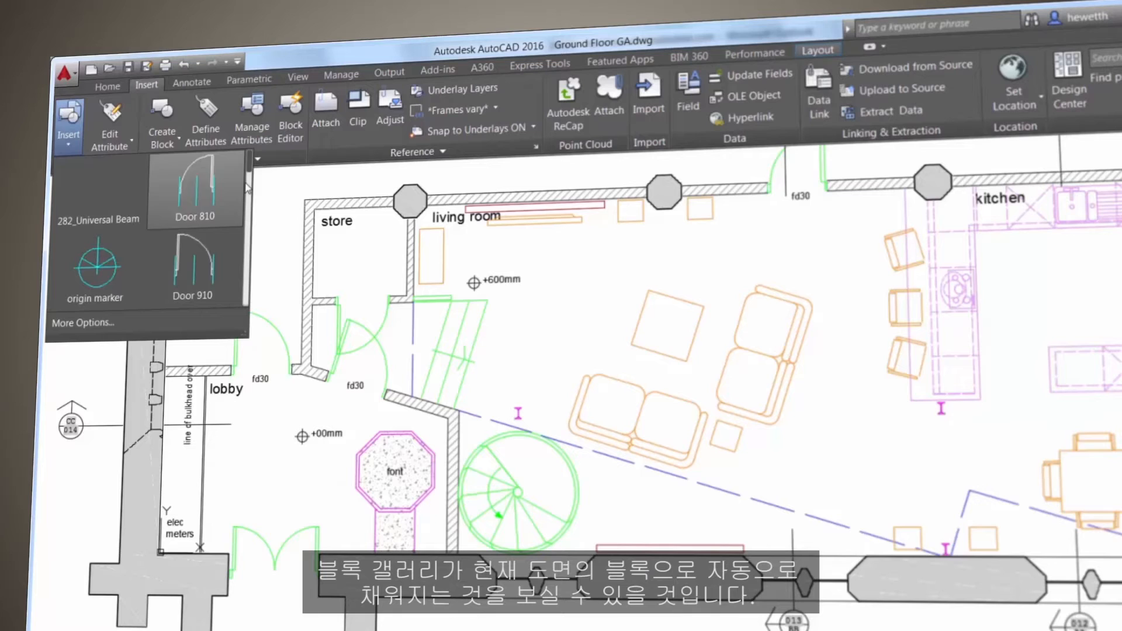
Insert the Plant block from the Insert gallery below the spiral staircase.
scroll("down", 3)
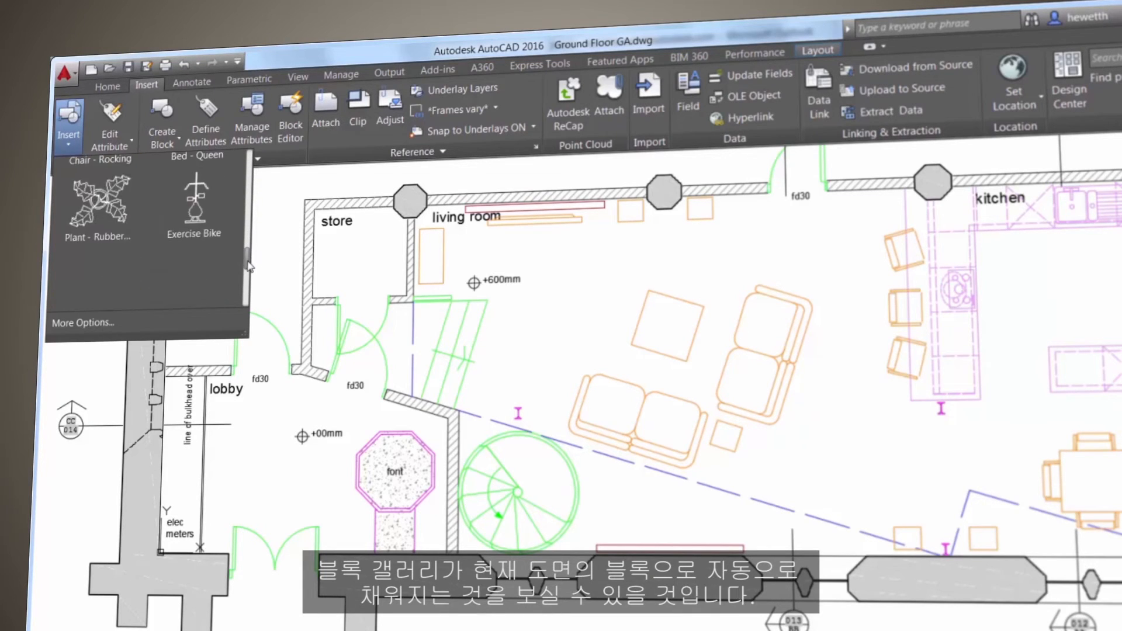
left_click(97, 203)
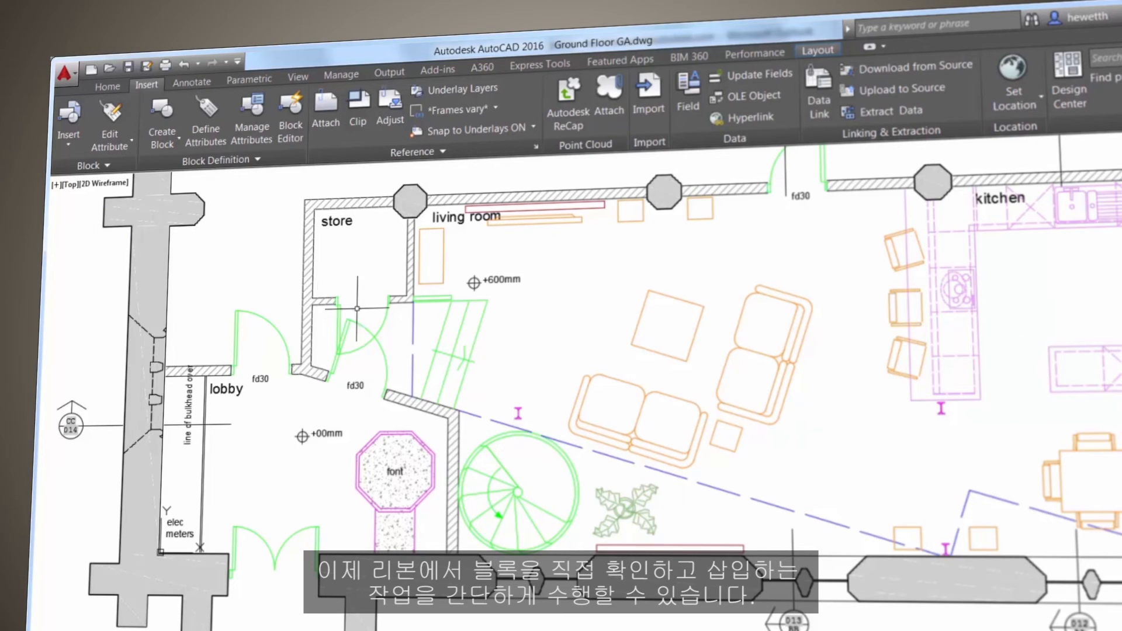
Browse the Dim Style and ML Style galleries on the Annotate ribbon.
left_click(192, 79)
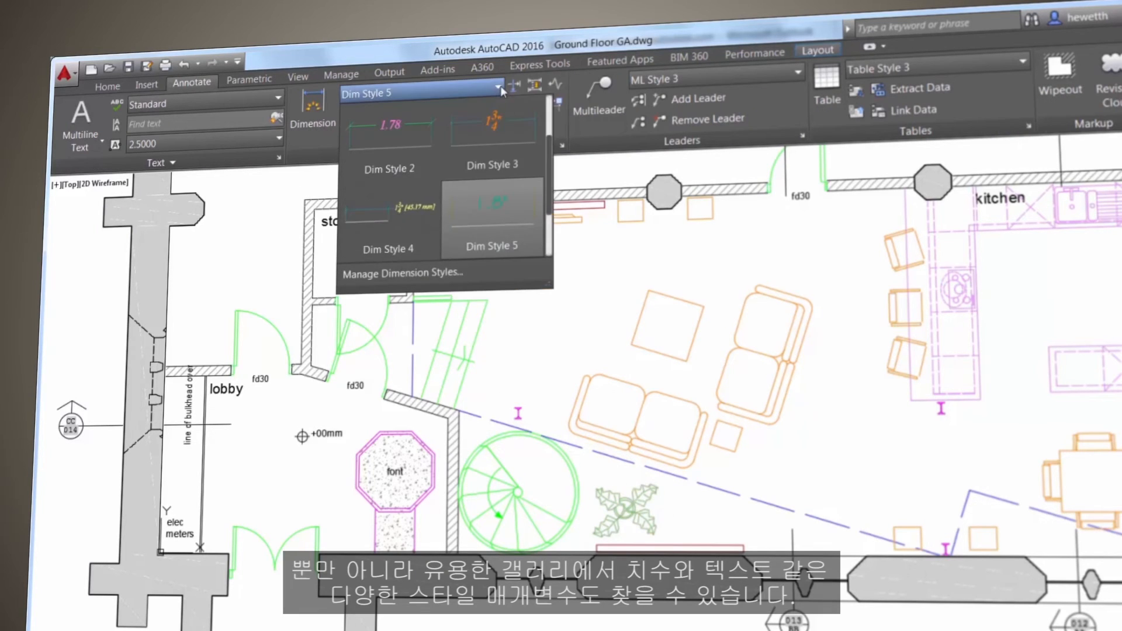
left_click(807, 78)
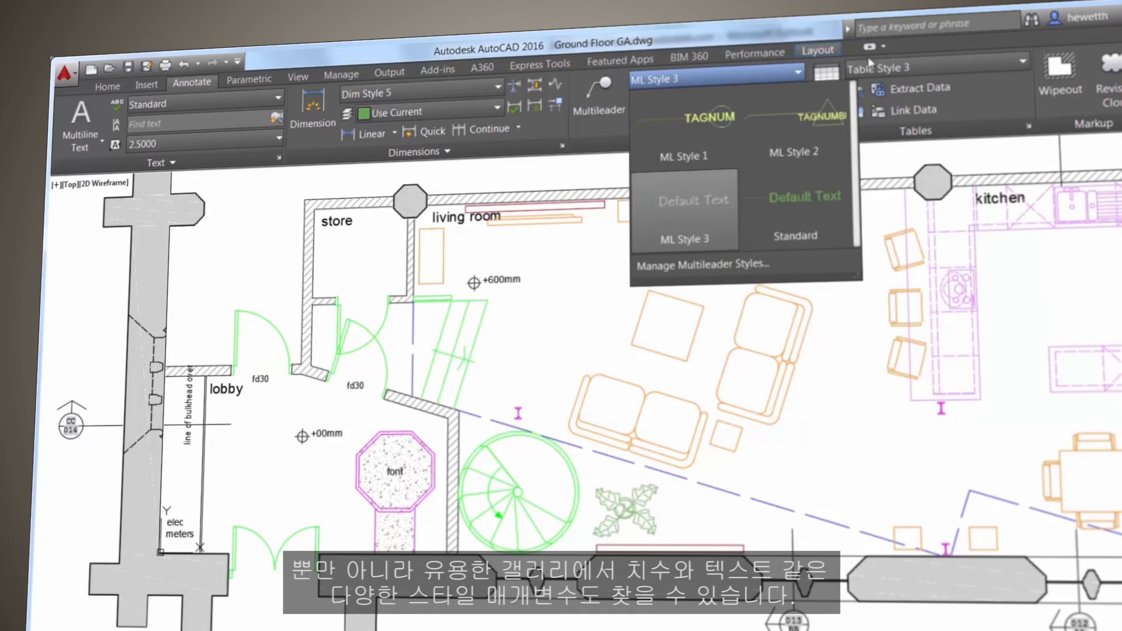